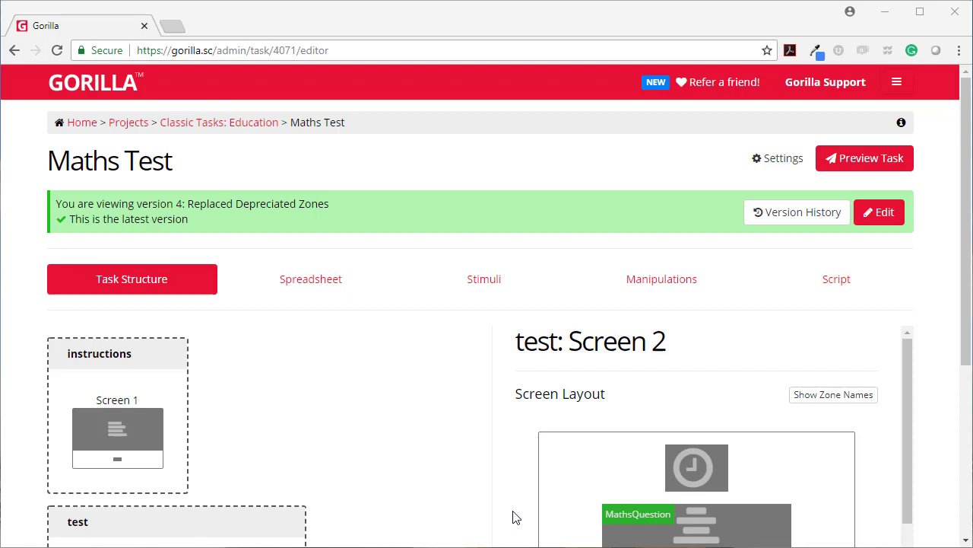
mouse_move(521, 441)
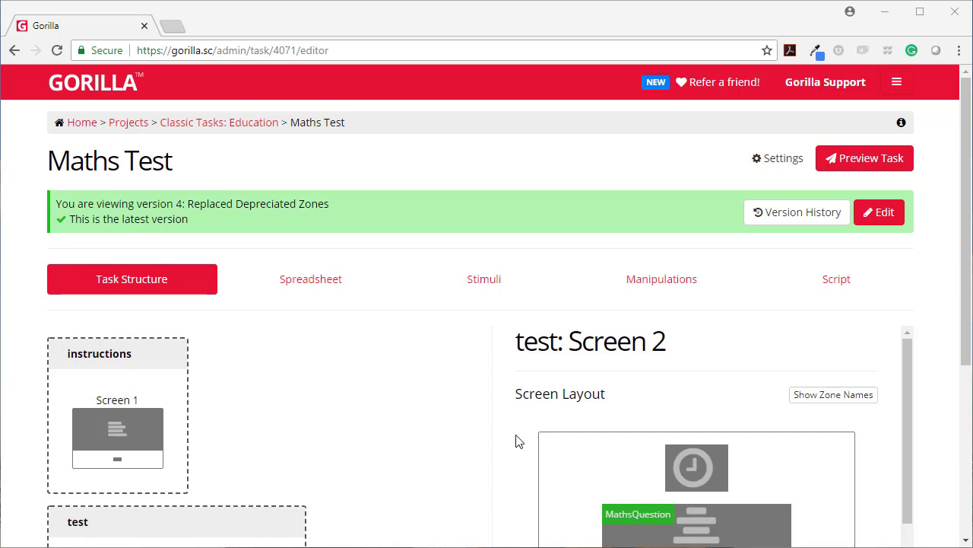
mouse_move(870, 162)
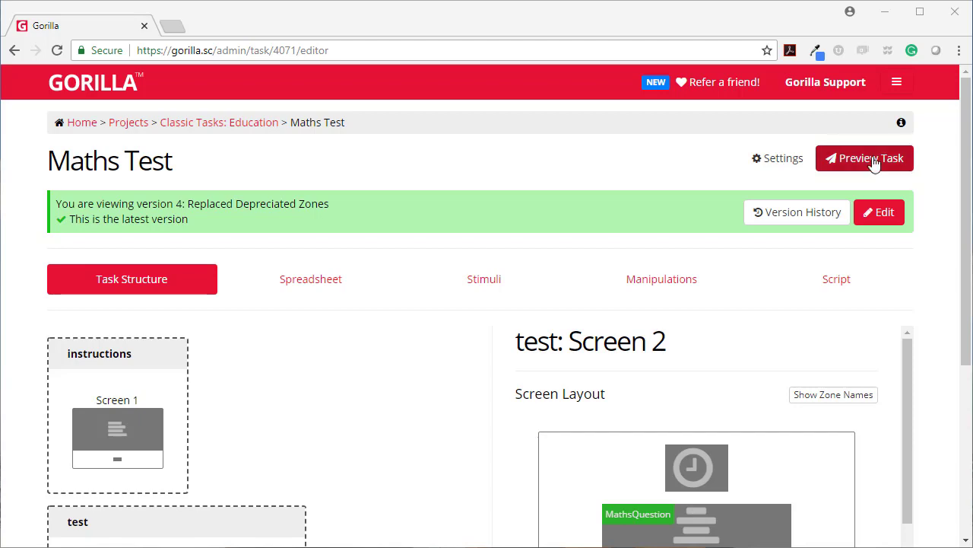
Preview the Maths Test task using the 'example' spreadsheet.
click(865, 158)
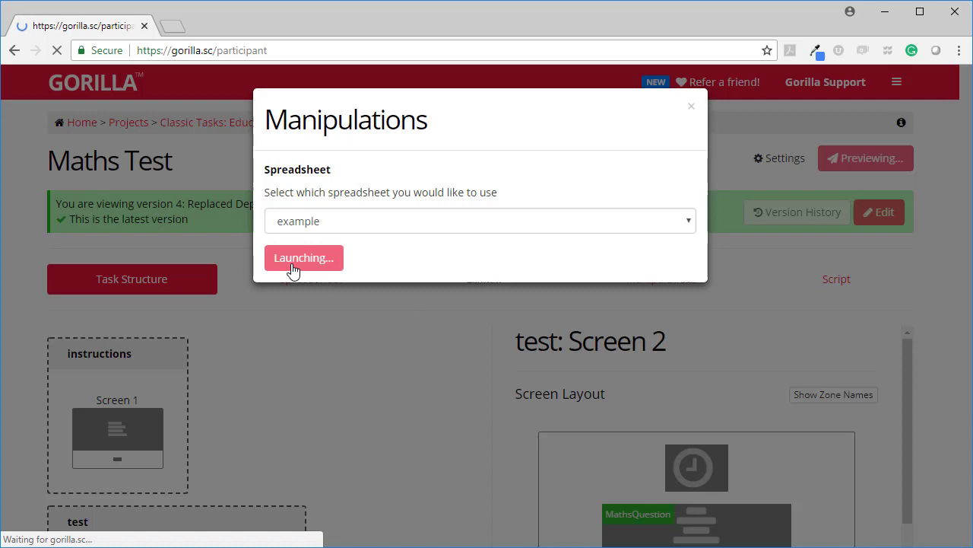
click(304, 257)
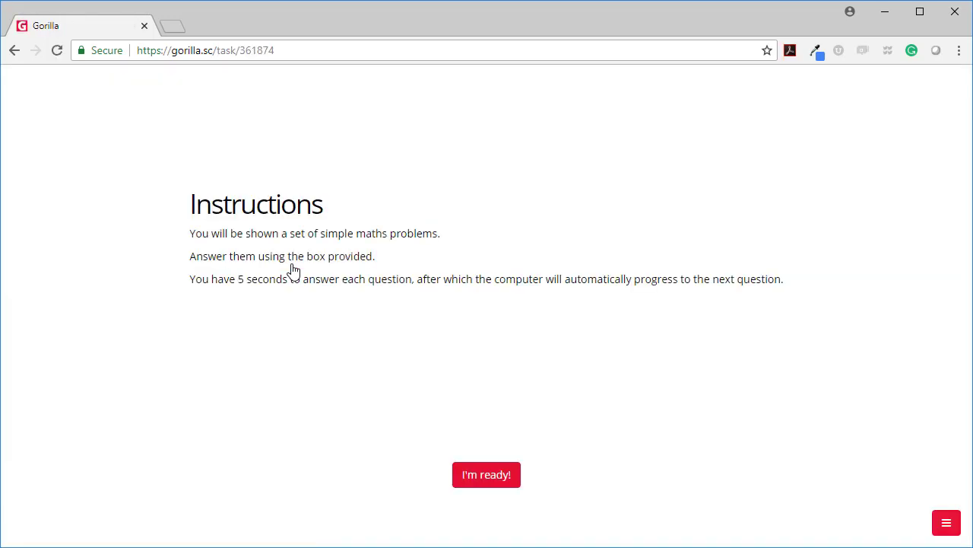
mouse_move(149, 308)
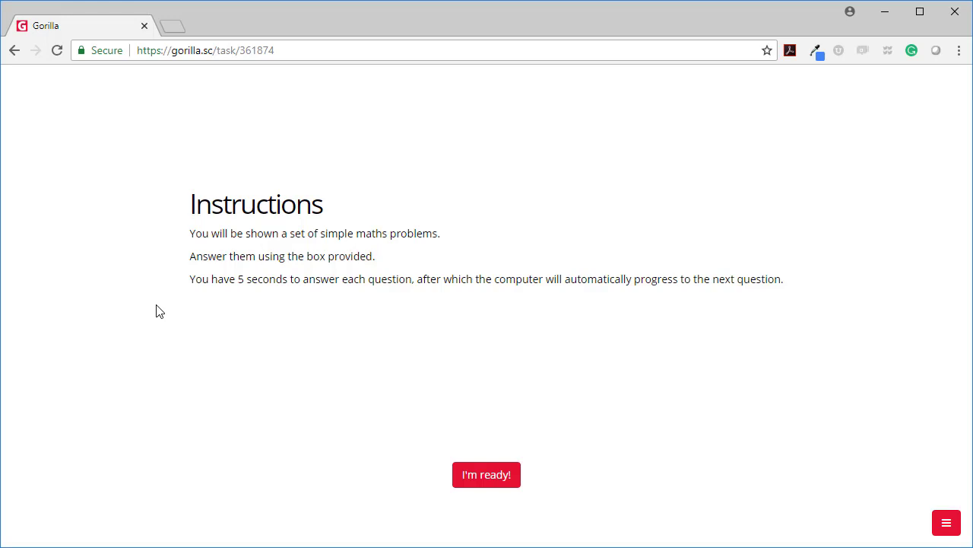
mouse_move(379, 365)
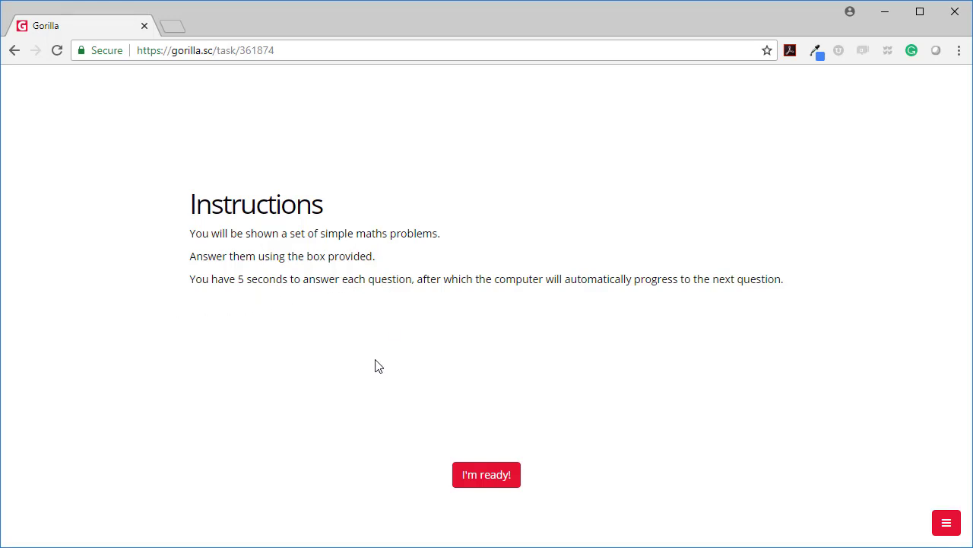
mouse_move(382, 416)
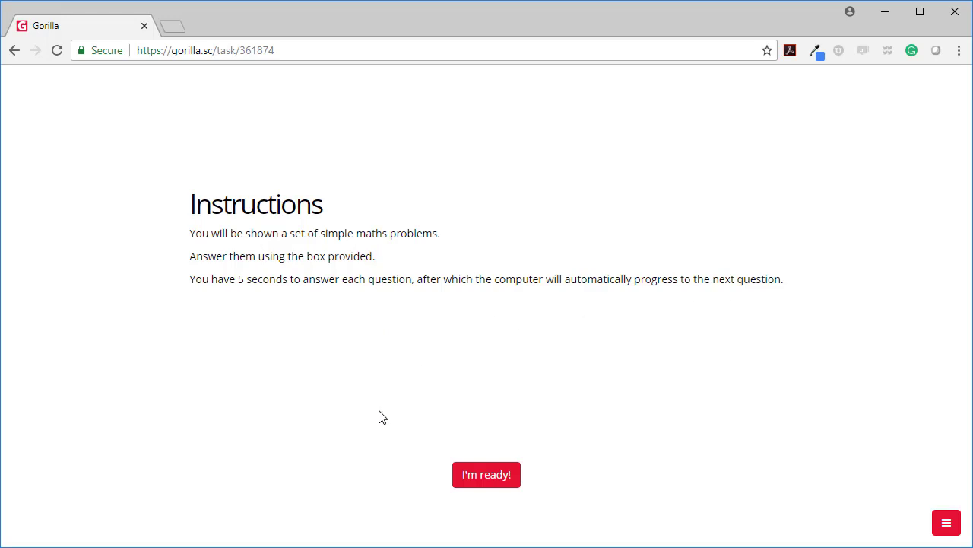
Start the questions and enter the answers 6, 90, 19 and 52.
click(486, 474)
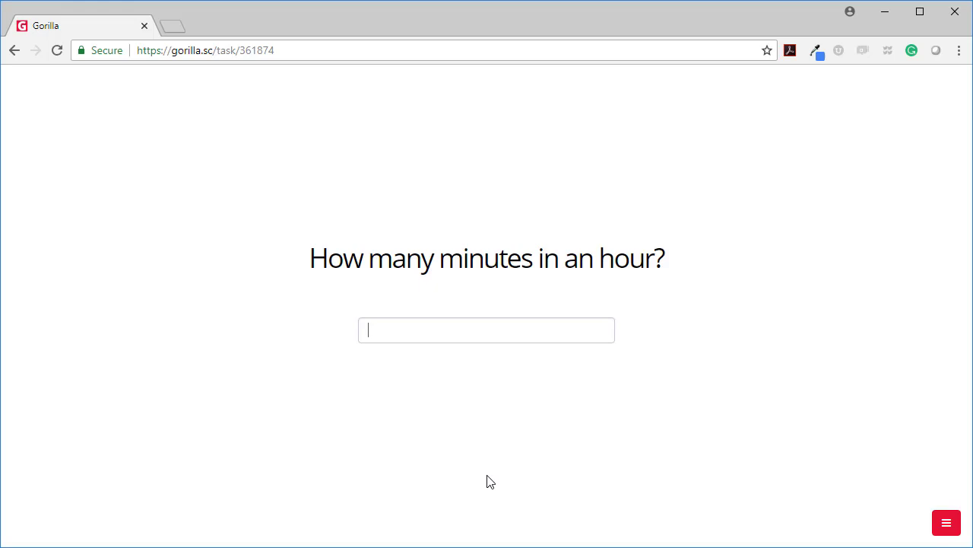
text(6)
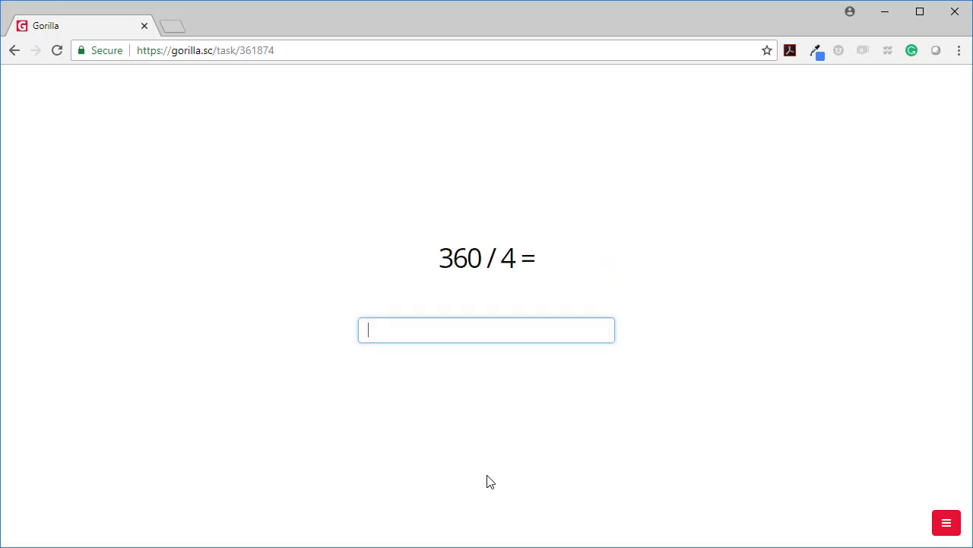
text(90)
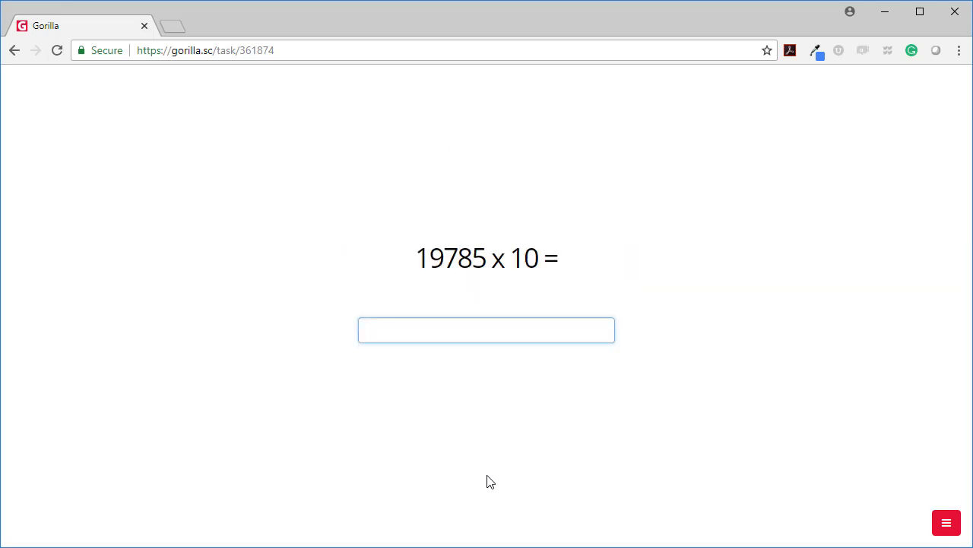
text(19)
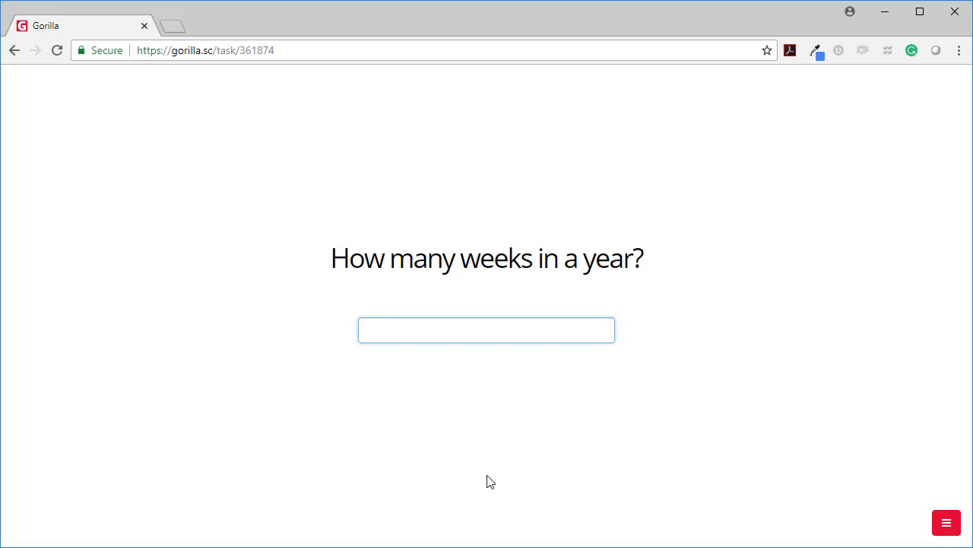
text(52)
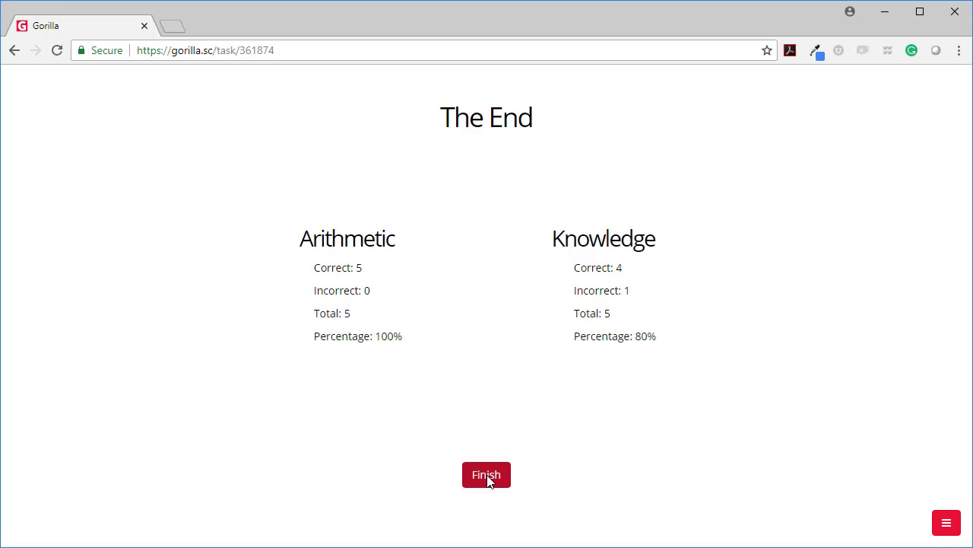
mouse_move(321, 219)
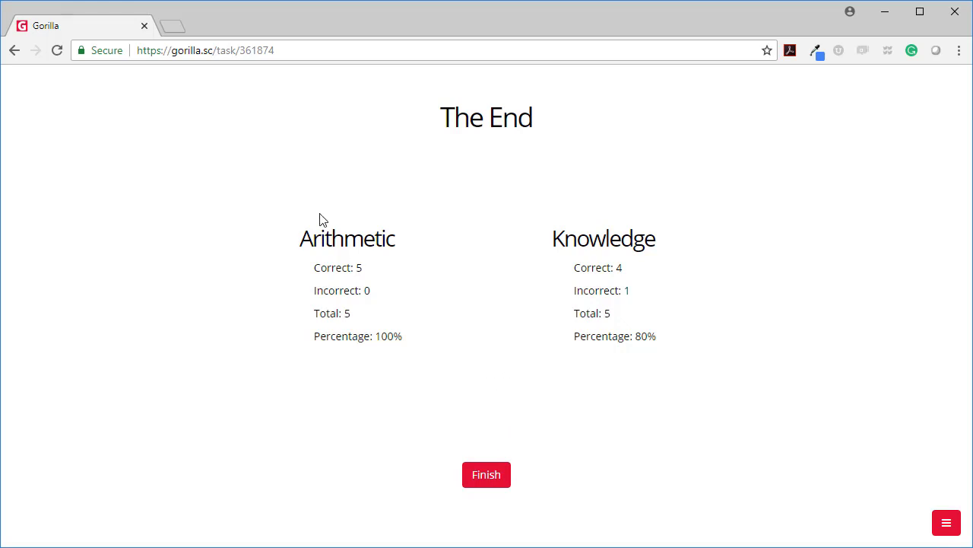
mouse_move(376, 232)
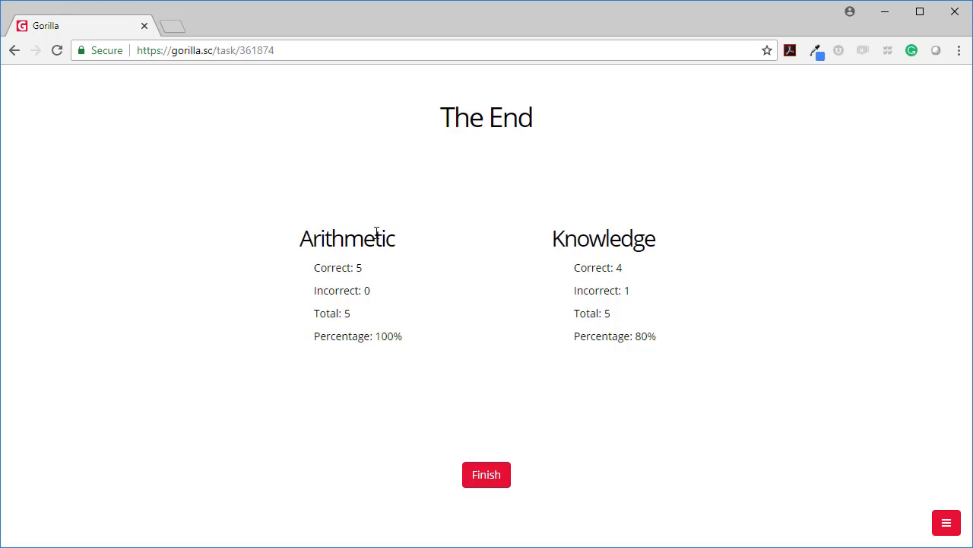
mouse_move(378, 167)
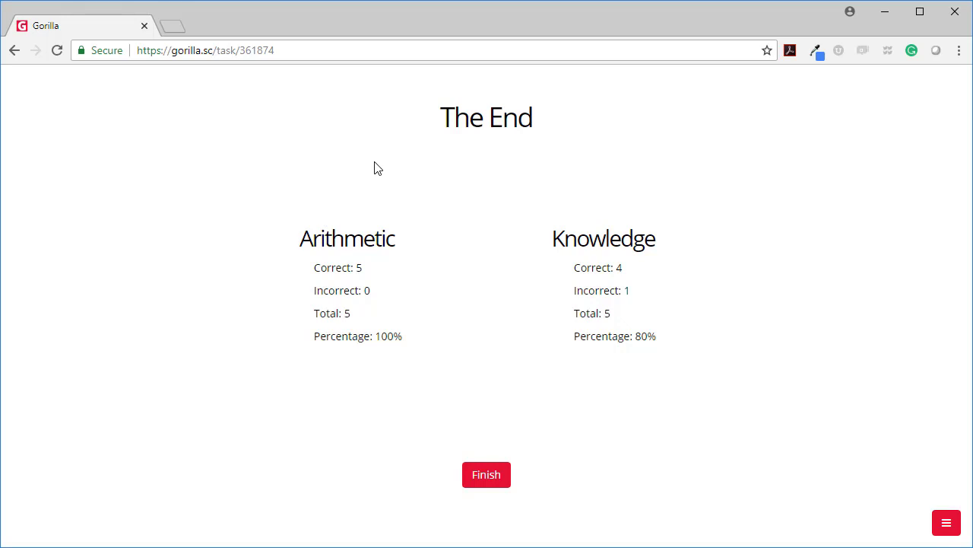
mouse_move(605, 223)
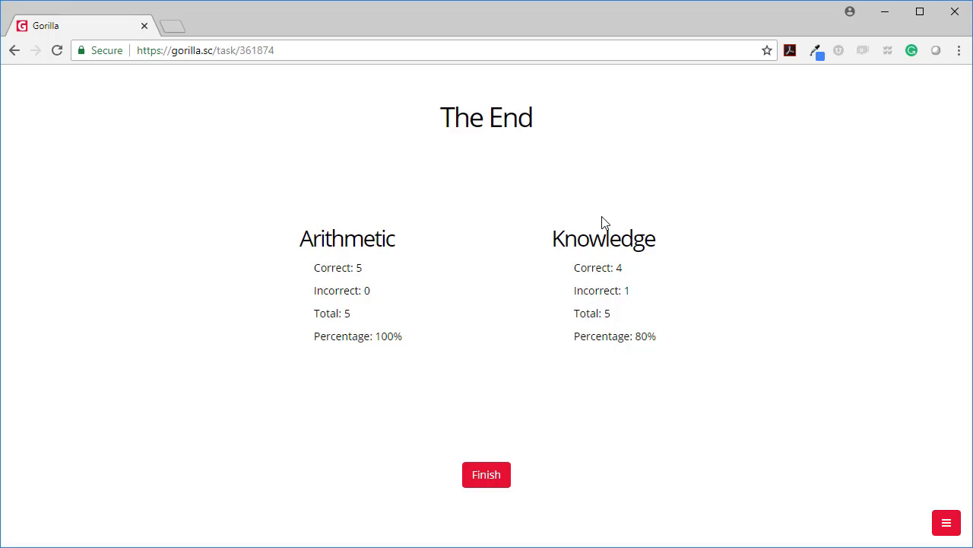
mouse_move(555, 310)
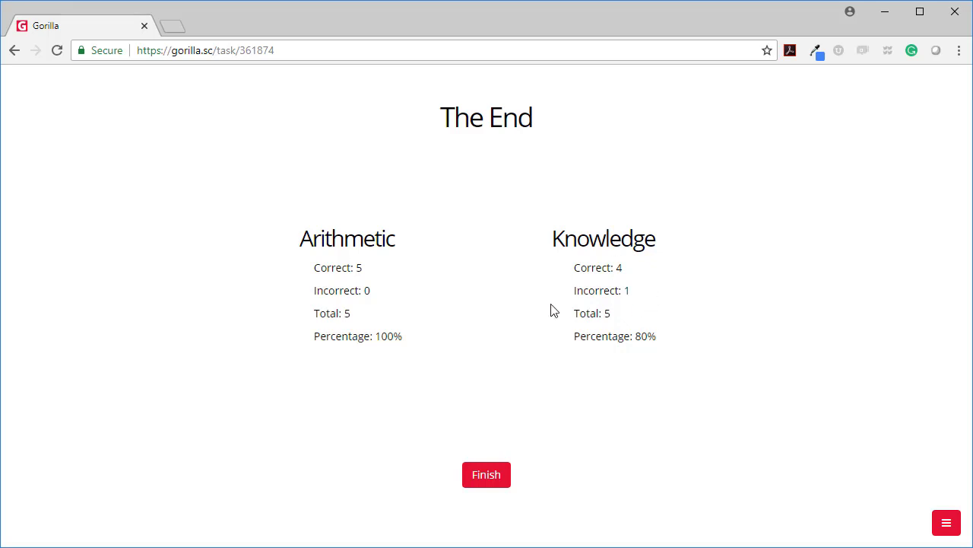
mouse_move(422, 243)
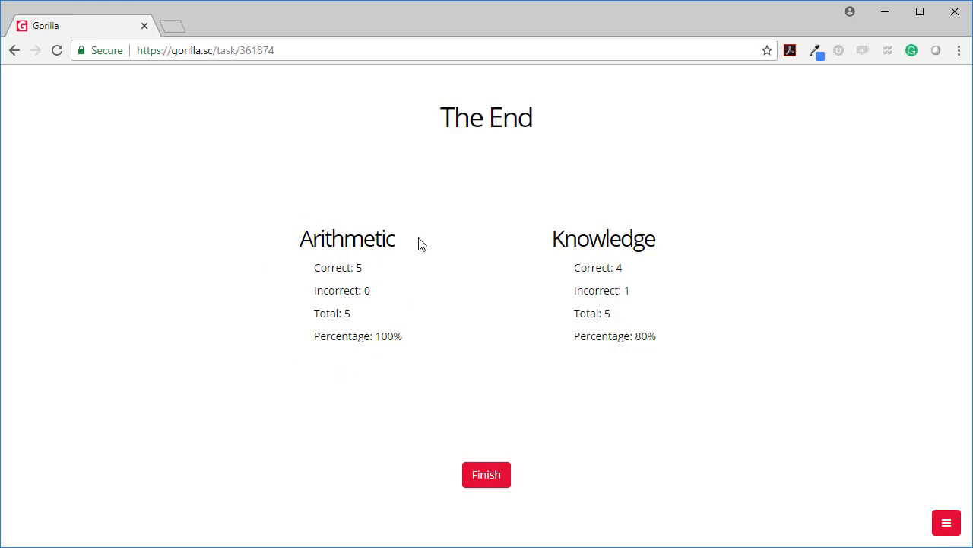
mouse_move(384, 406)
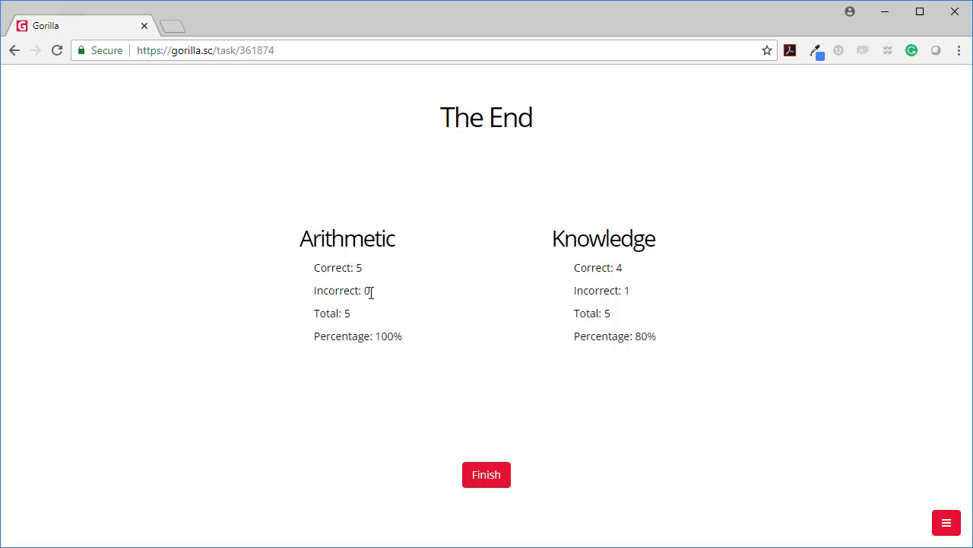
mouse_move(337, 305)
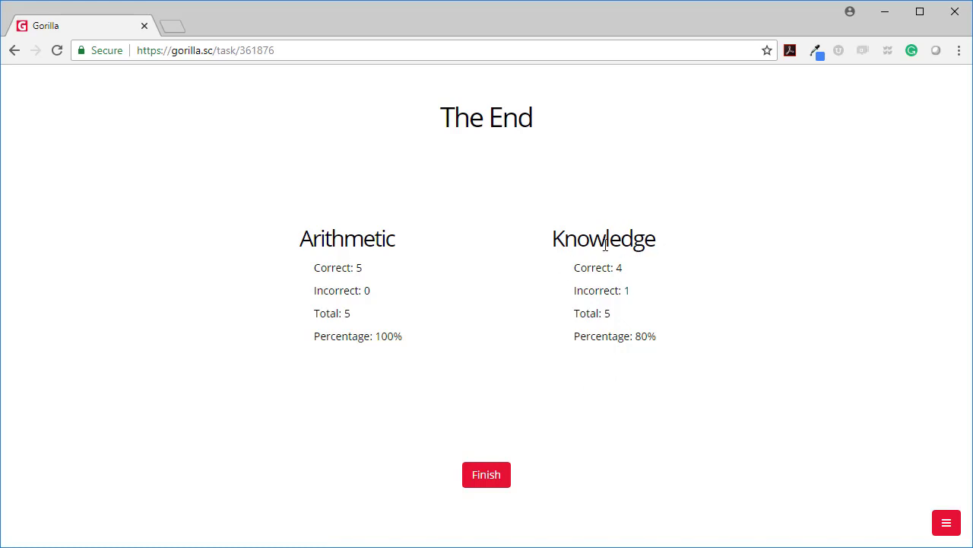
mouse_move(652, 299)
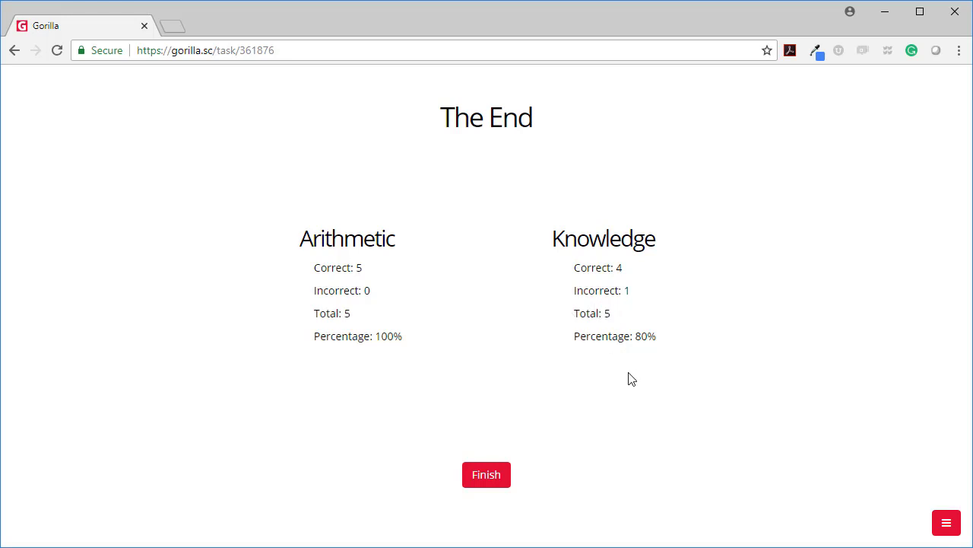
mouse_move(580, 351)
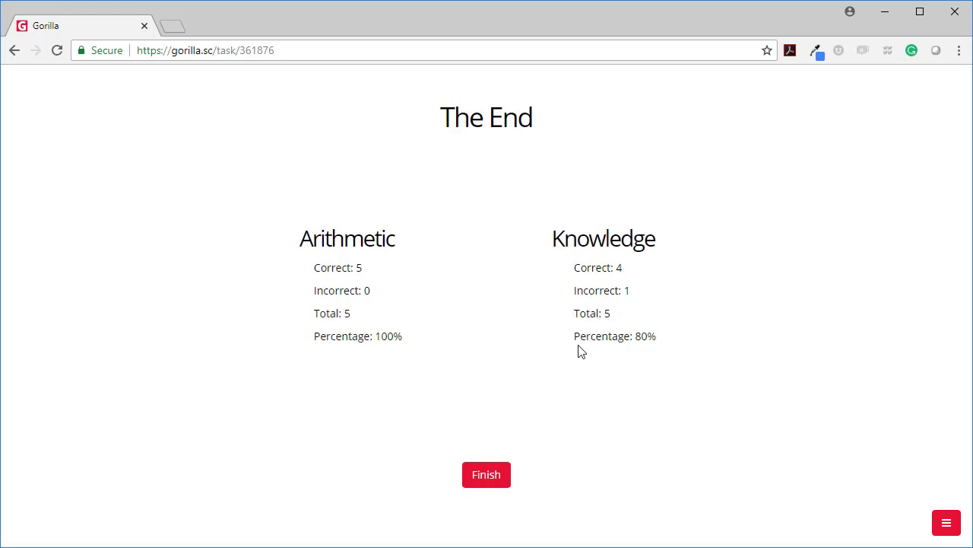
mouse_move(769, 490)
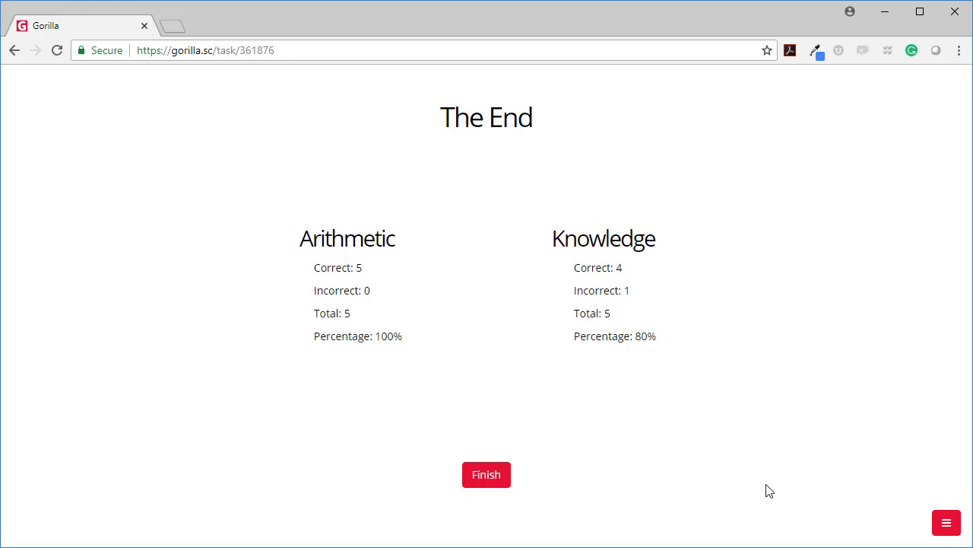
Exit the preview, review Screen 2's CorrectScore embedded data names, then view the spreadsheet.
click(946, 521)
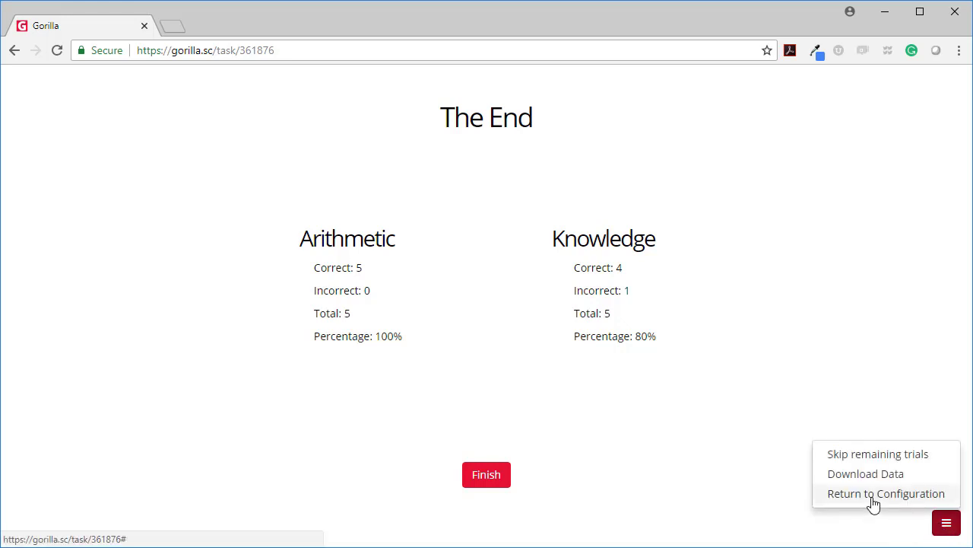
click(886, 492)
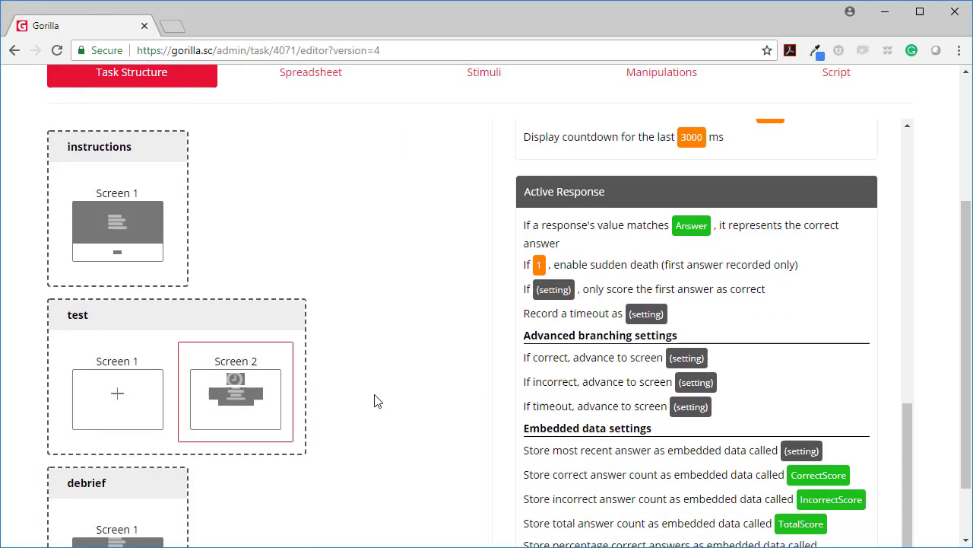
mouse_move(230, 327)
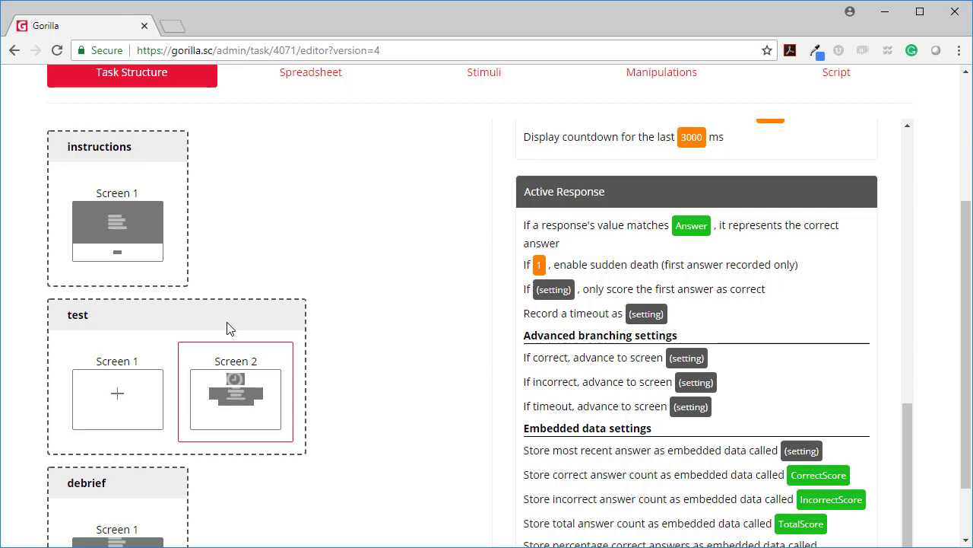
scroll(down, 3)
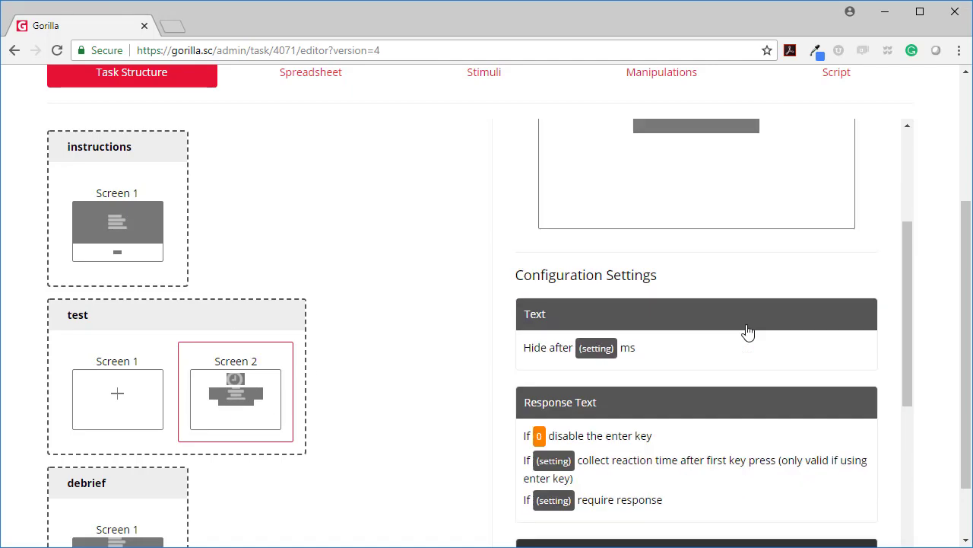
scroll(down, 3)
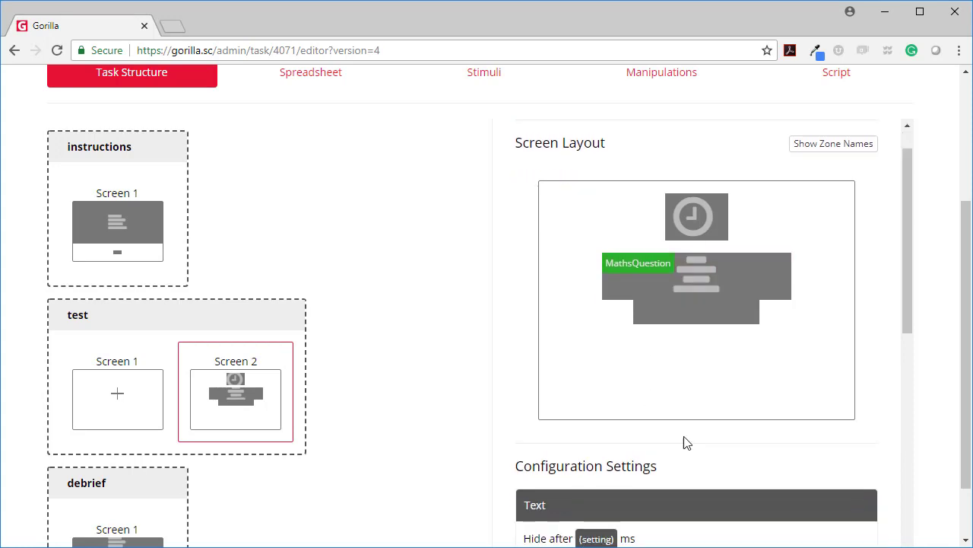
scroll(down, 3)
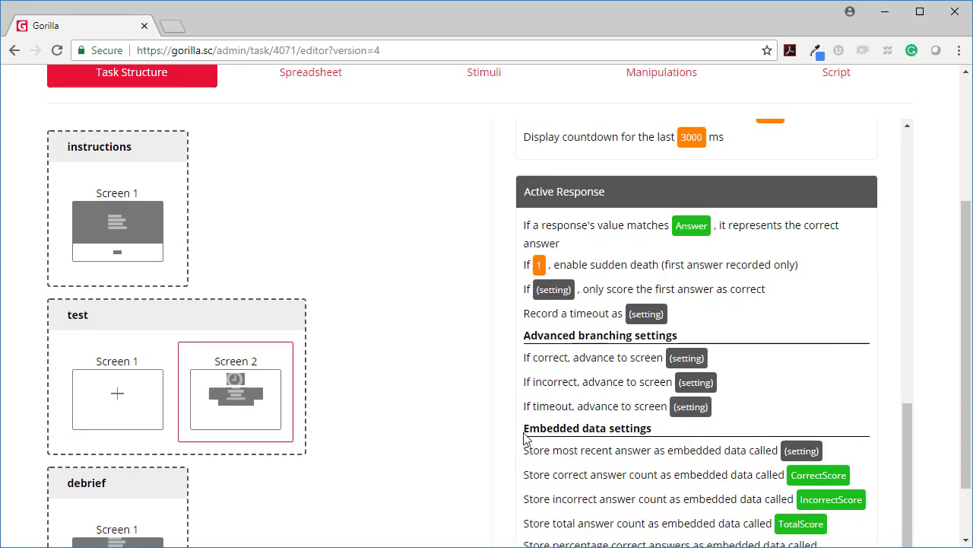
mouse_move(643, 492)
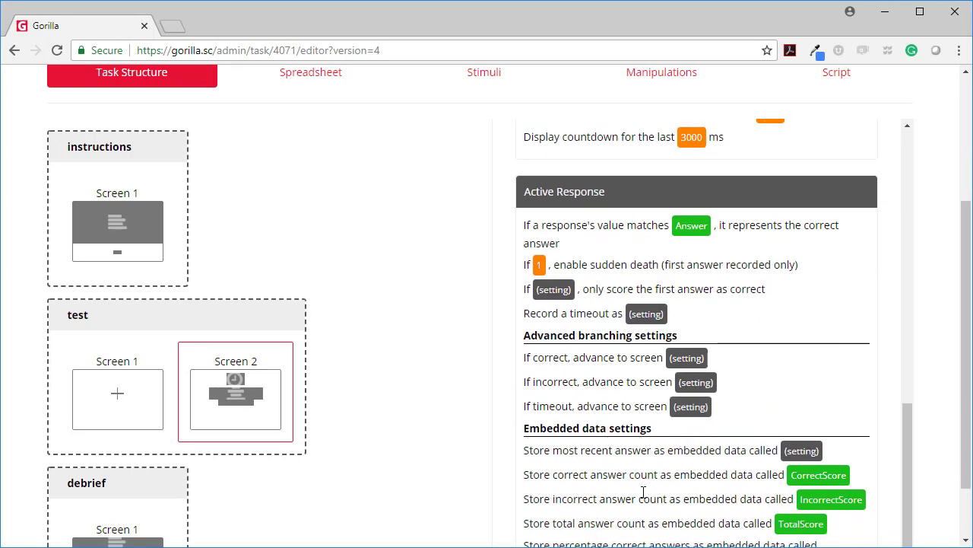
scroll(down, 3)
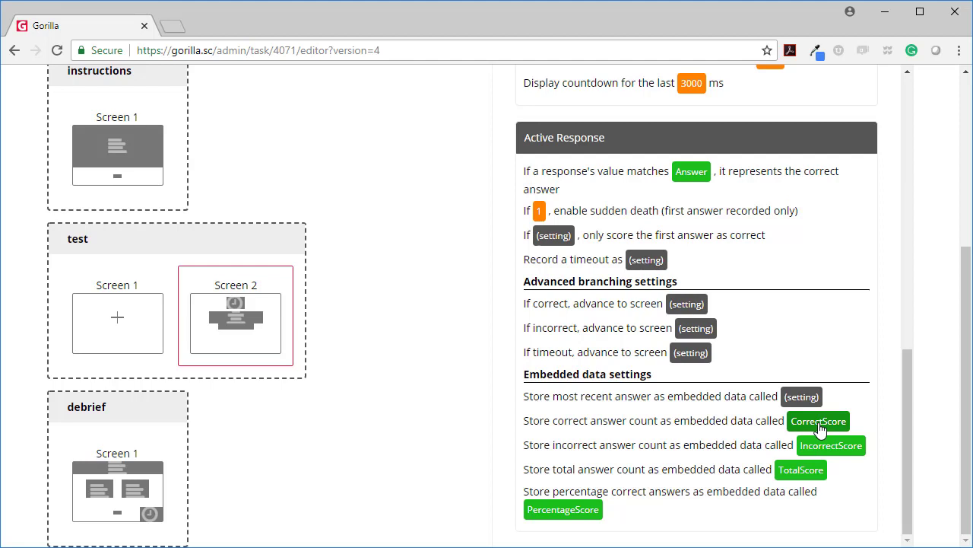
mouse_move(844, 437)
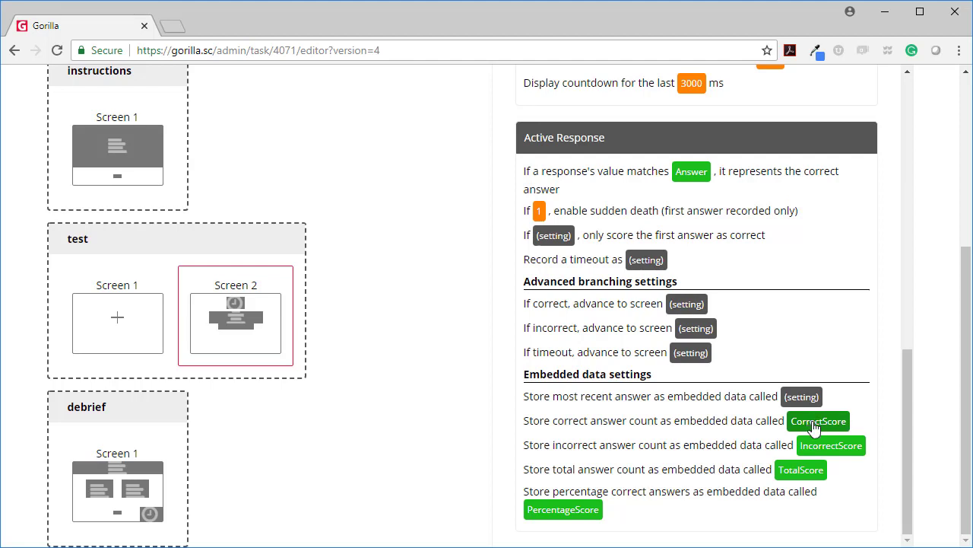
mouse_move(745, 483)
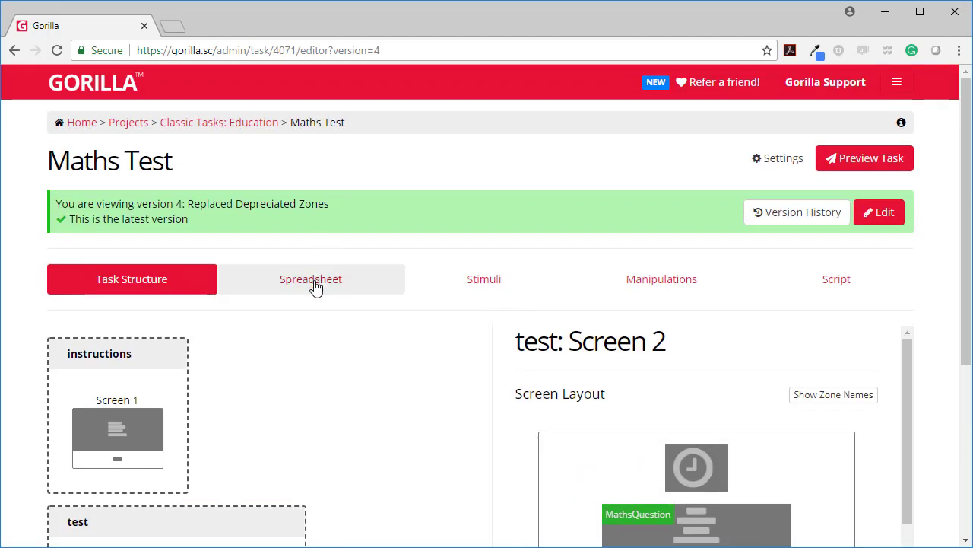
click(310, 279)
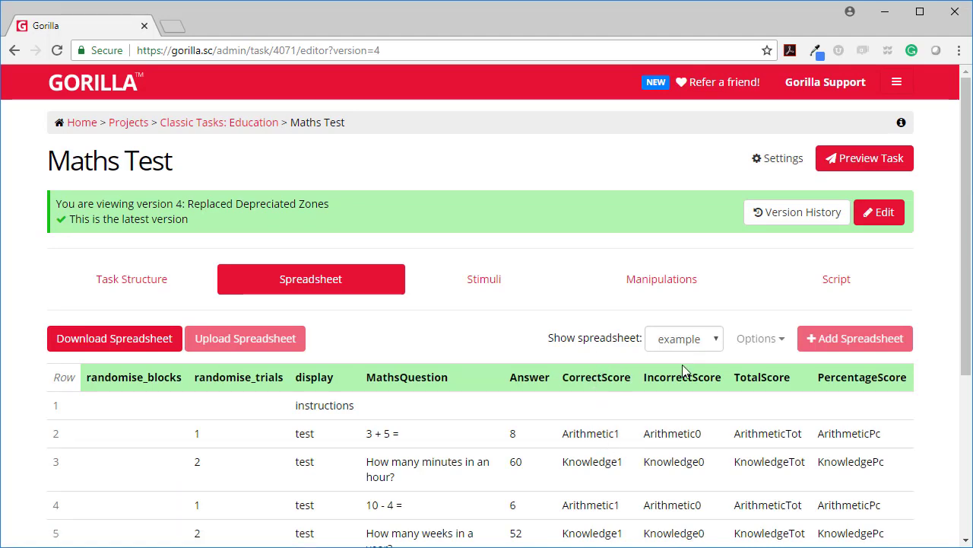
scroll(down, 3)
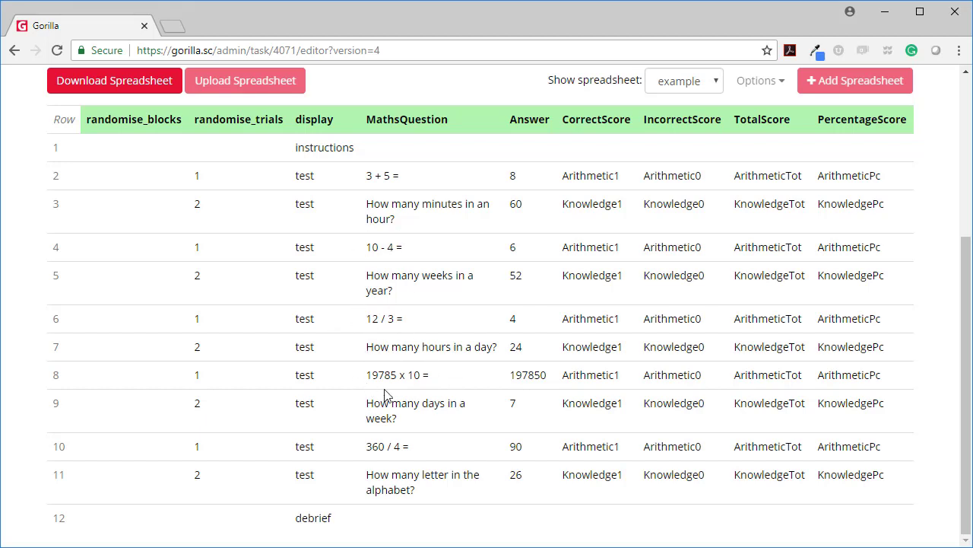
mouse_move(569, 172)
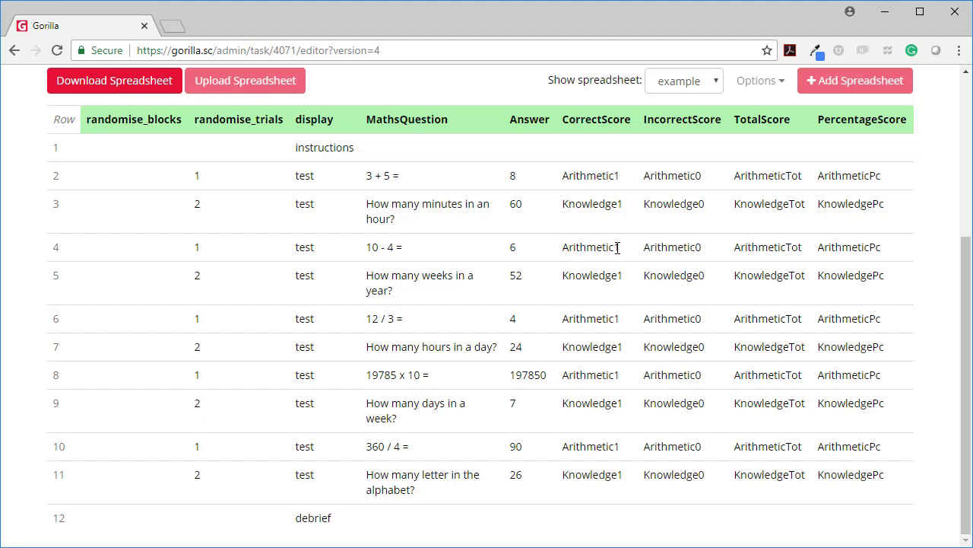
mouse_move(660, 118)
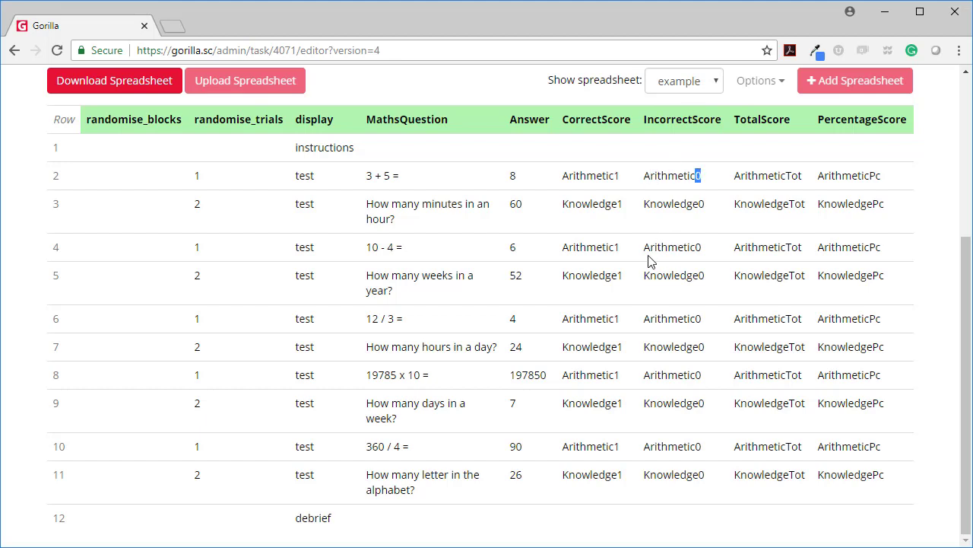
mouse_move(774, 161)
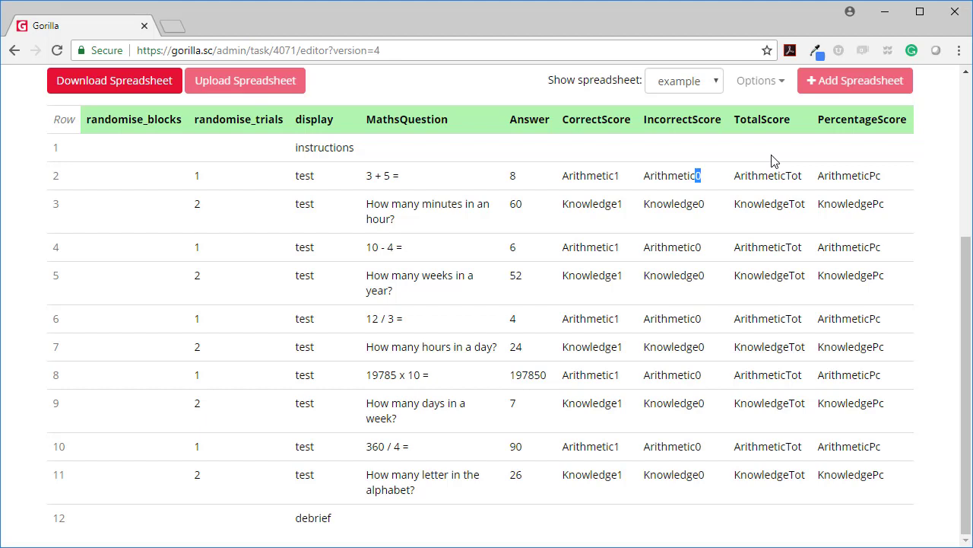
double_click(761, 119)
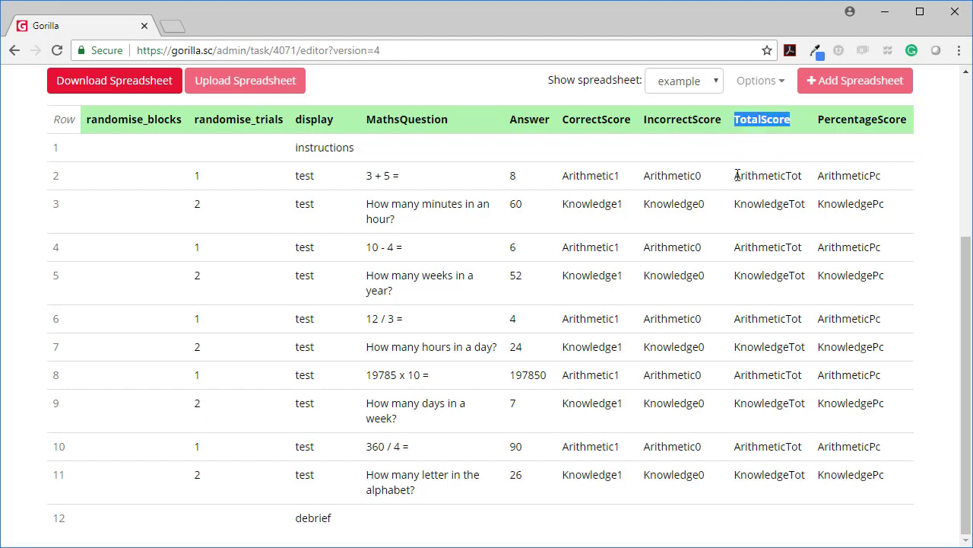
double_click(768, 176)
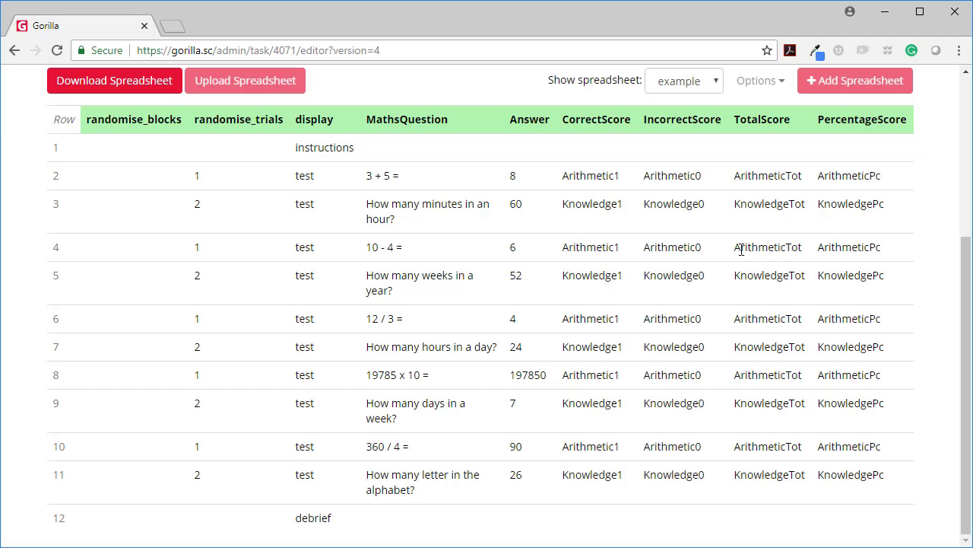
double_click(767, 318)
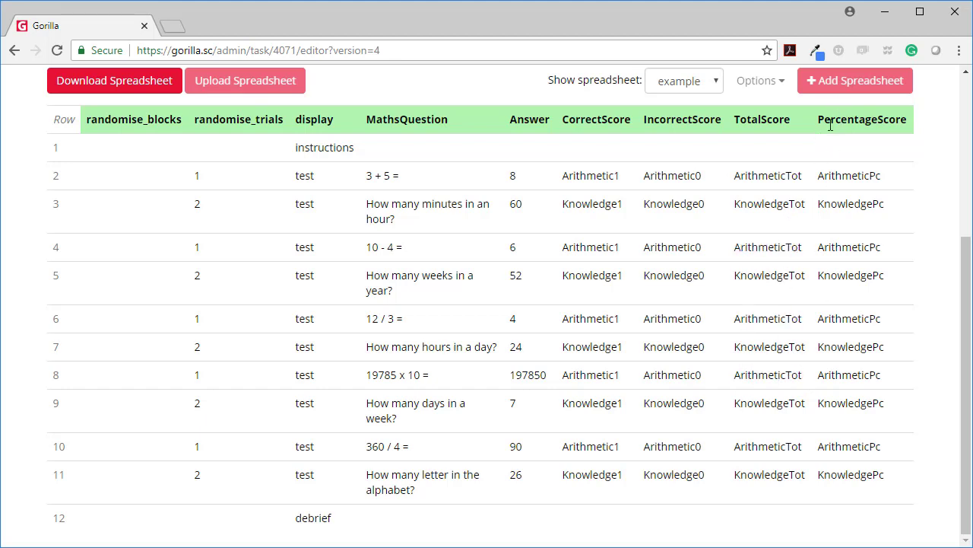
double_click(850, 176)
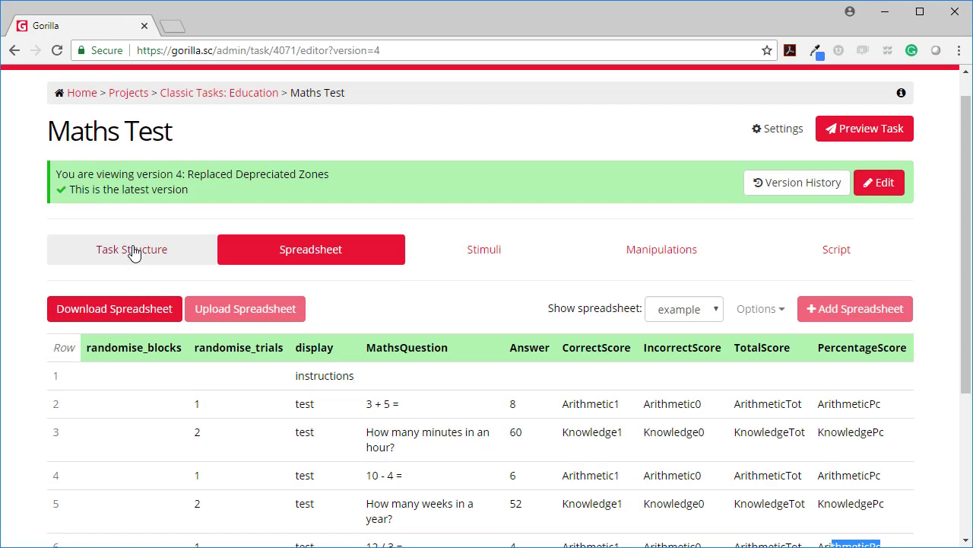
click(132, 248)
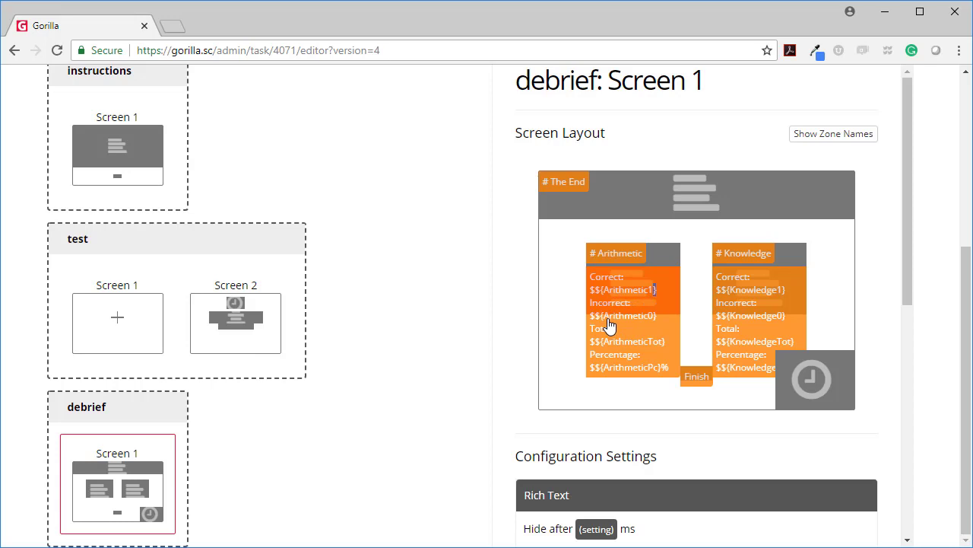
mouse_move(608, 355)
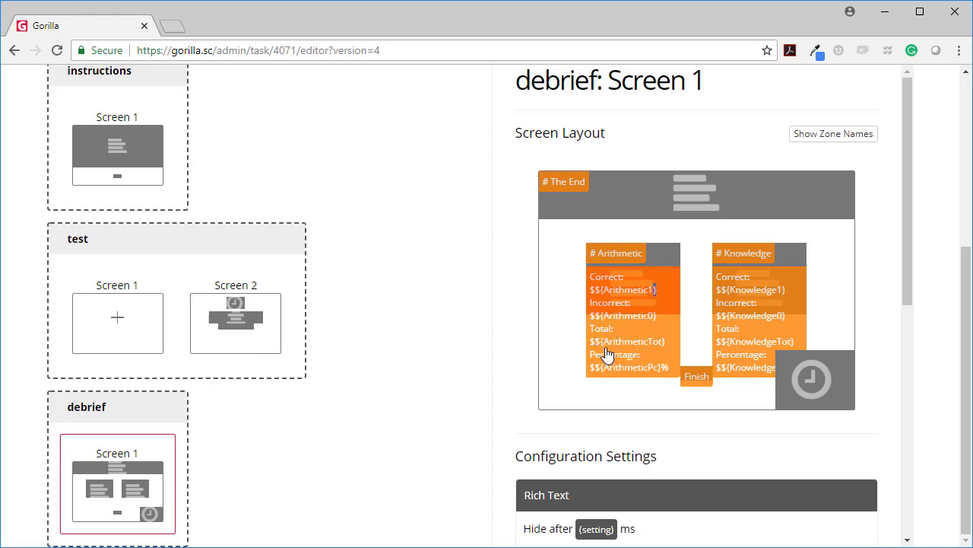
mouse_move(611, 378)
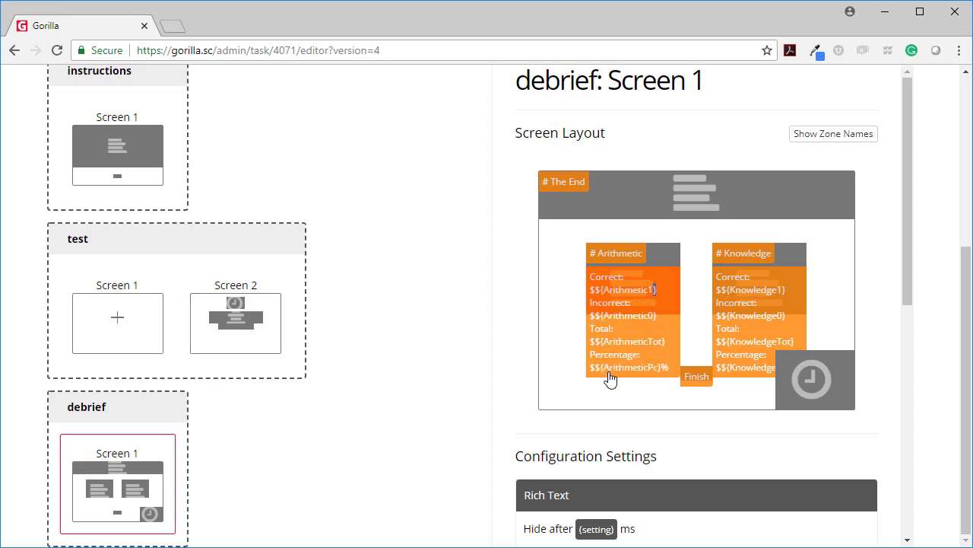
mouse_move(658, 374)
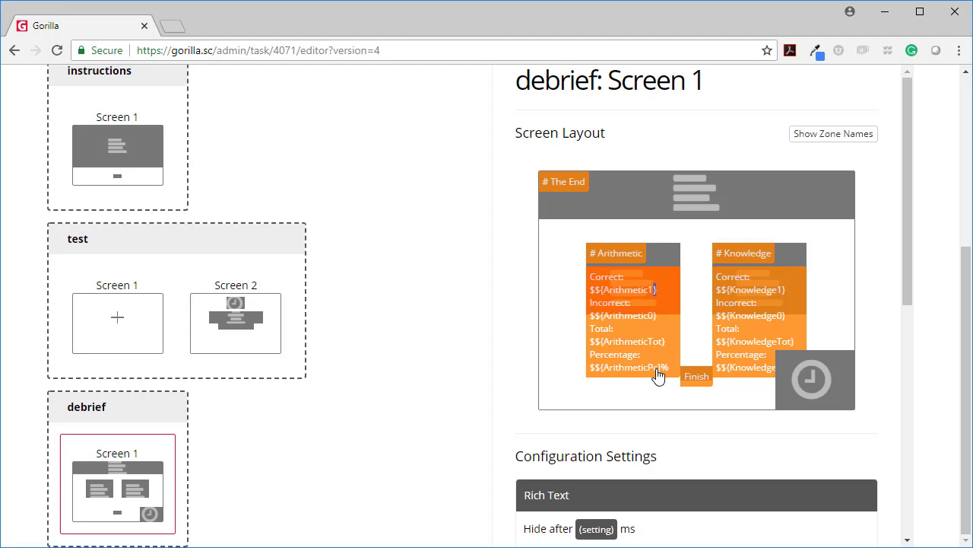
click(310, 278)
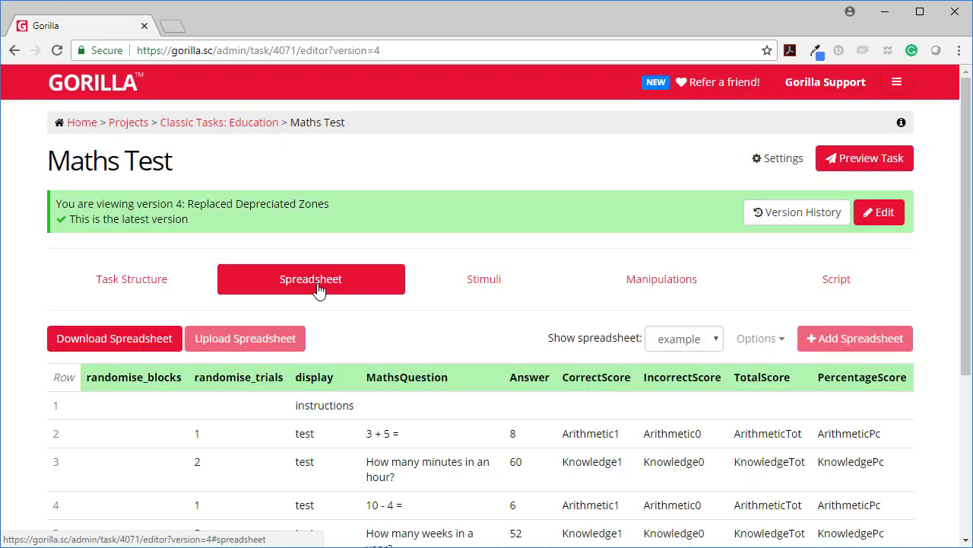
scroll(down, 3)
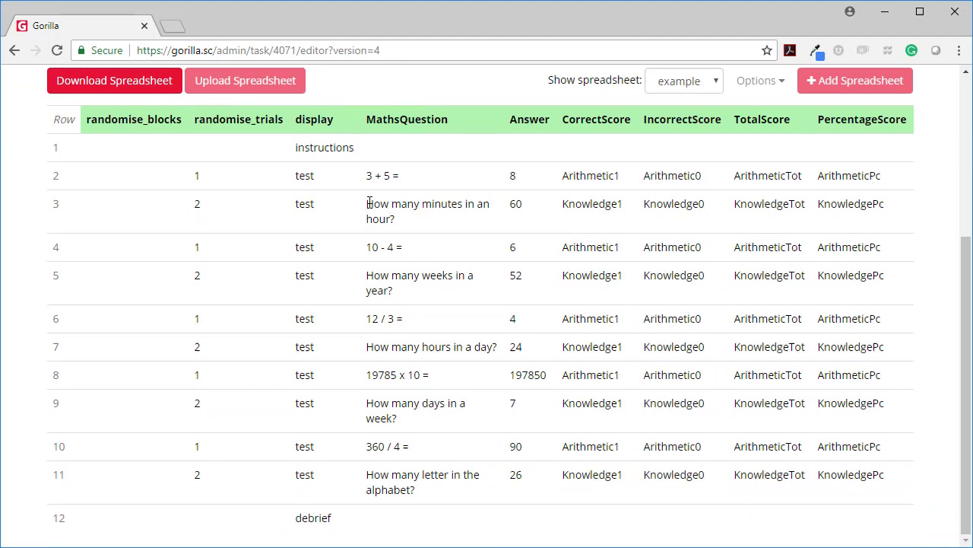
double_click(428, 203)
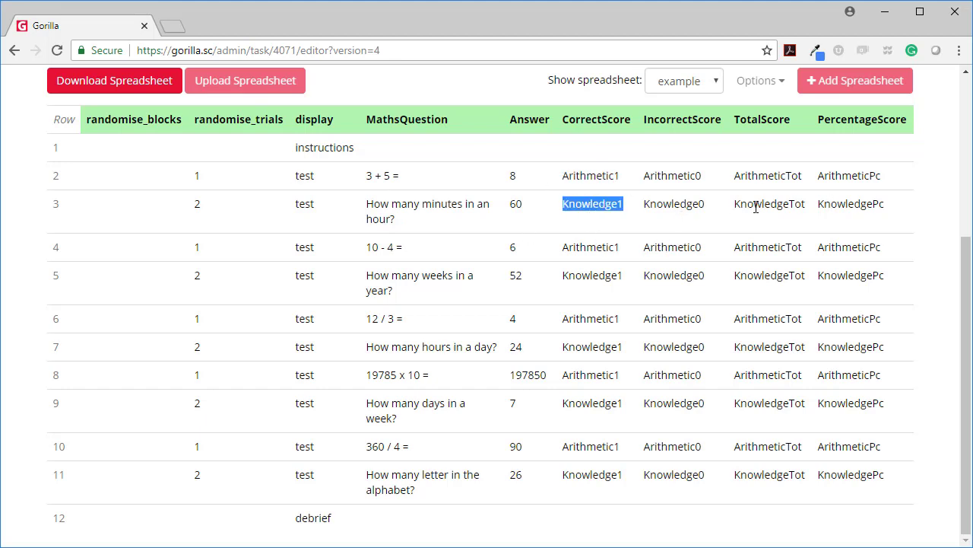
click(851, 203)
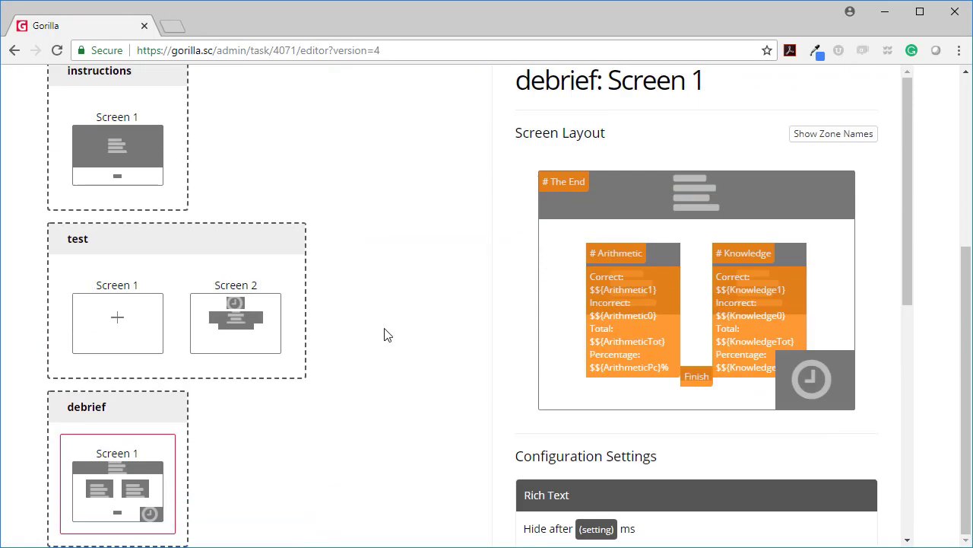
mouse_move(776, 297)
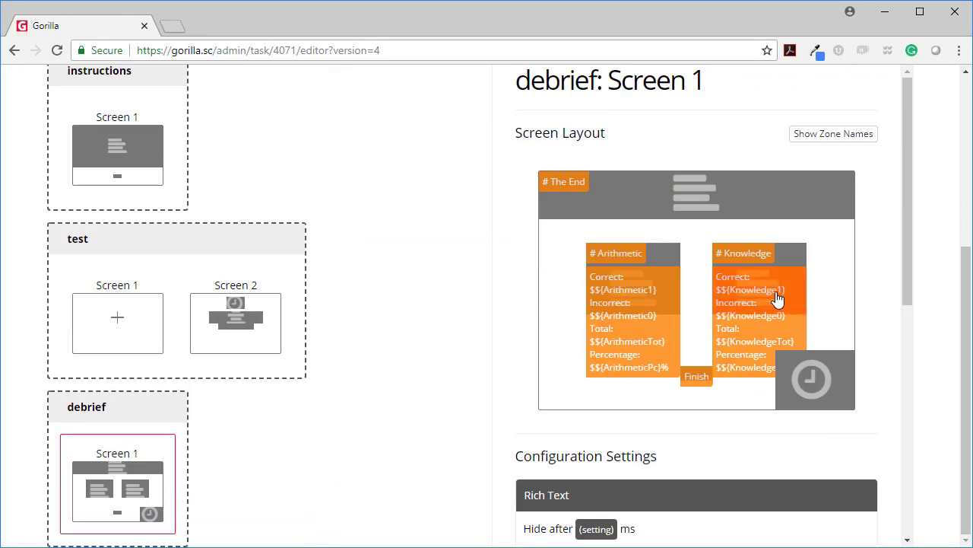
mouse_move(749, 378)
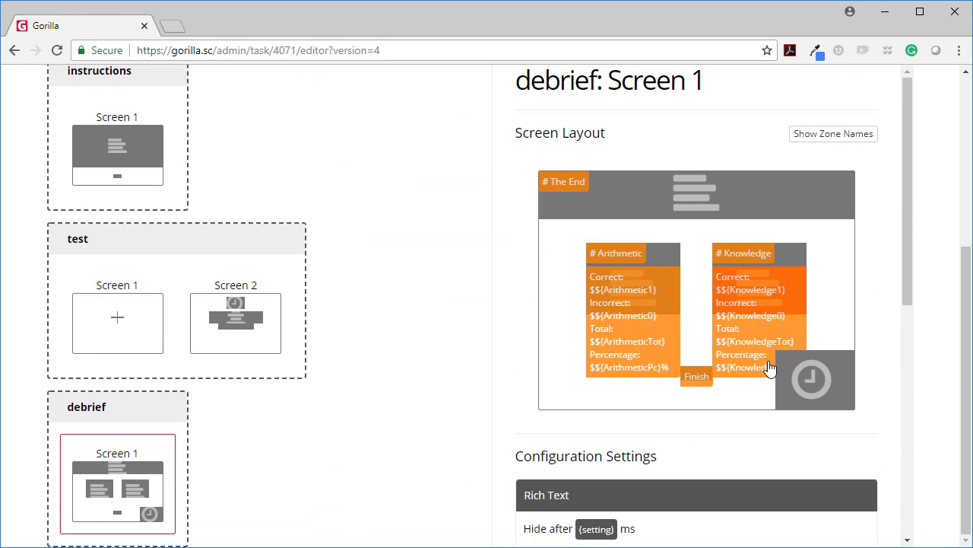
mouse_move(753, 370)
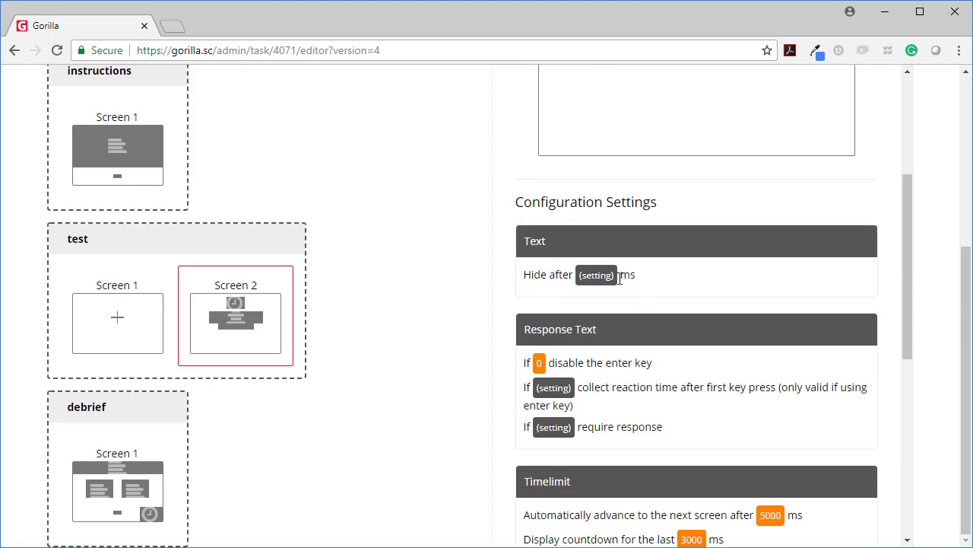
Open the green CorrectScore binding in Screen 2's Embedded data settings.
scroll(down, 3)
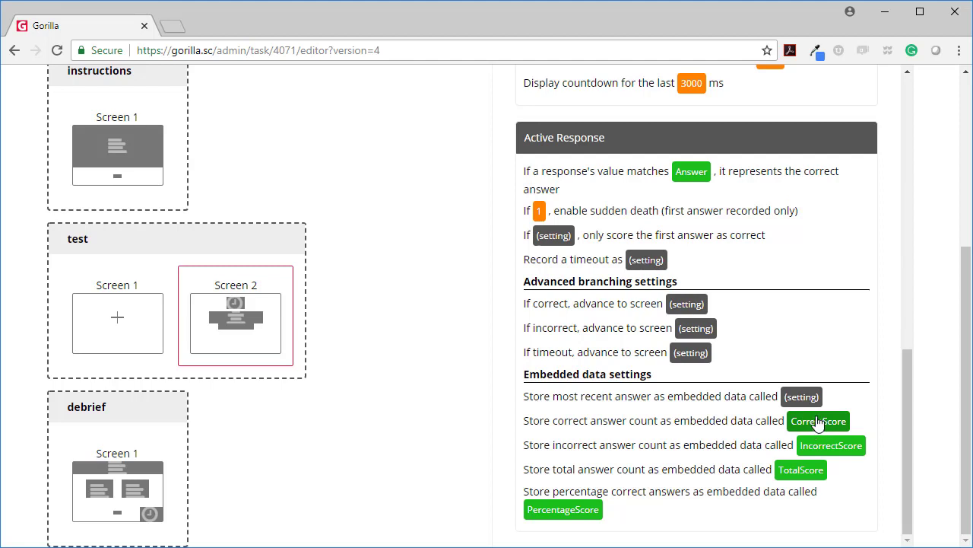
mouse_move(818, 426)
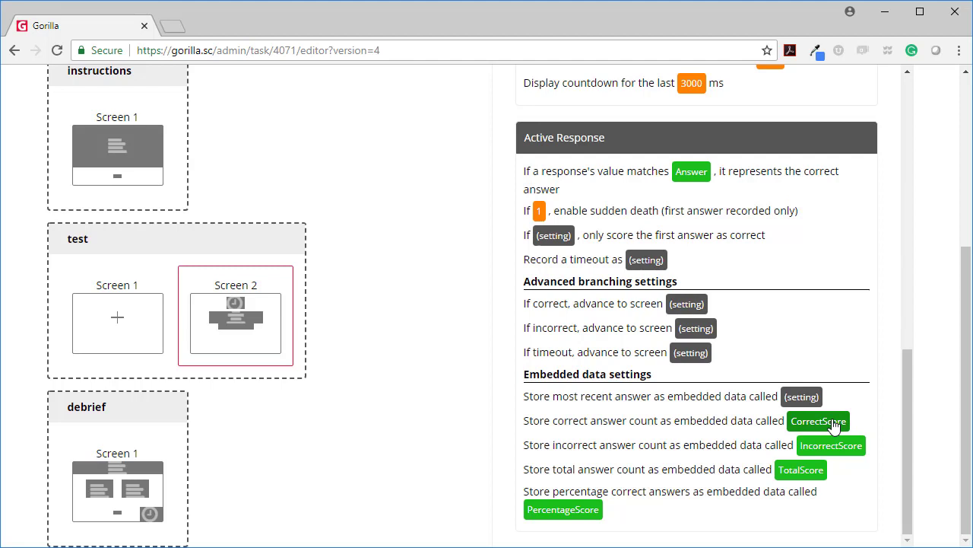
mouse_move(821, 429)
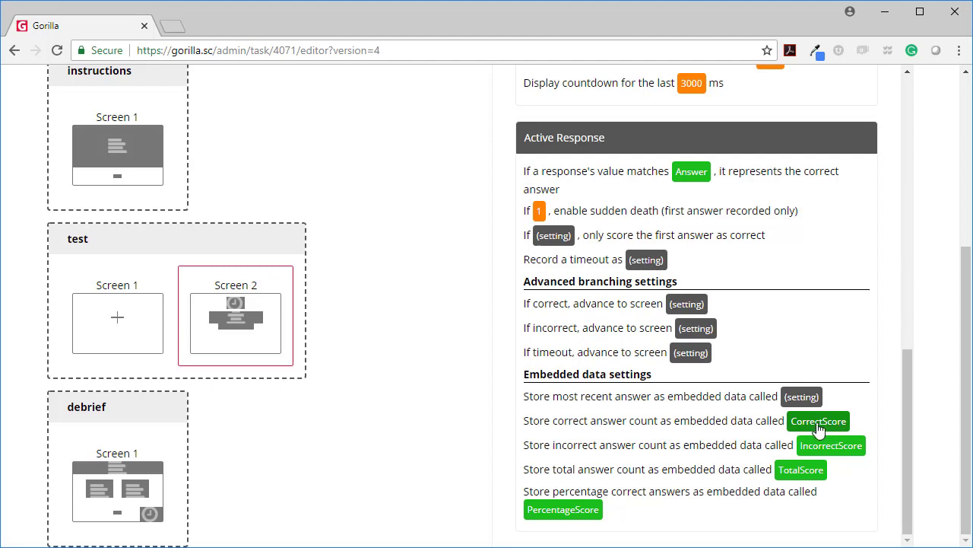
mouse_move(833, 429)
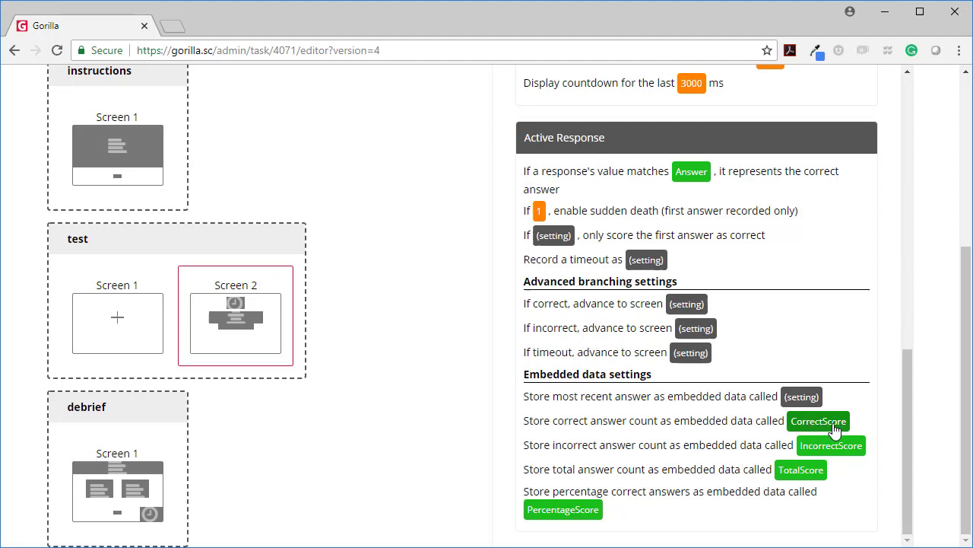
click(818, 421)
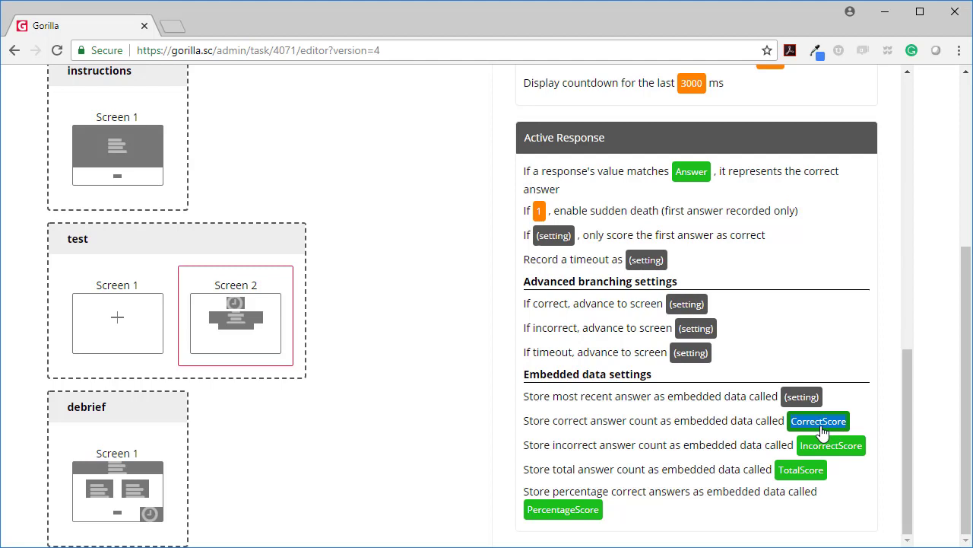